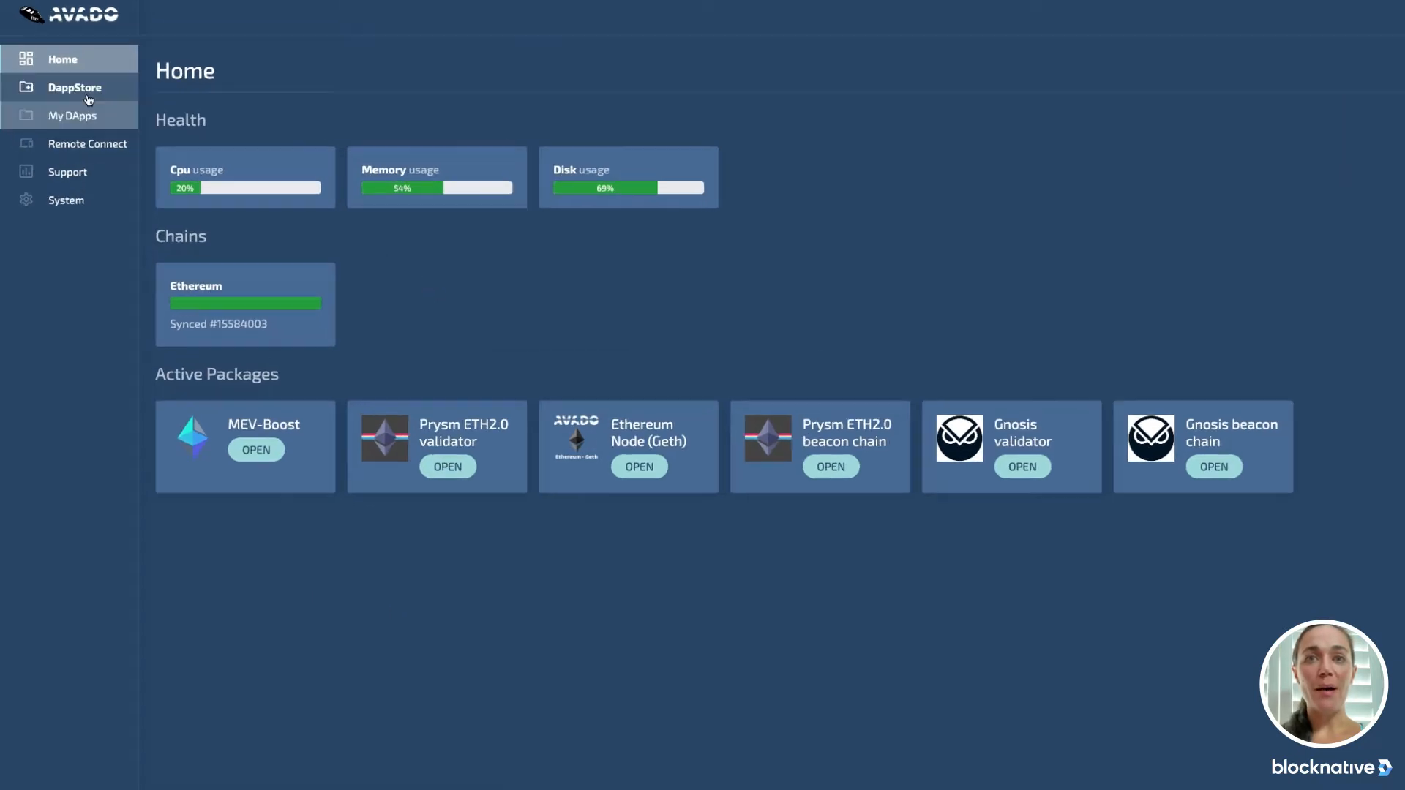
# Step: Show My DApps, listing Ethereum, Gnosis and Prysm running and MEV-Boost exited
pyautogui.click(72, 114)
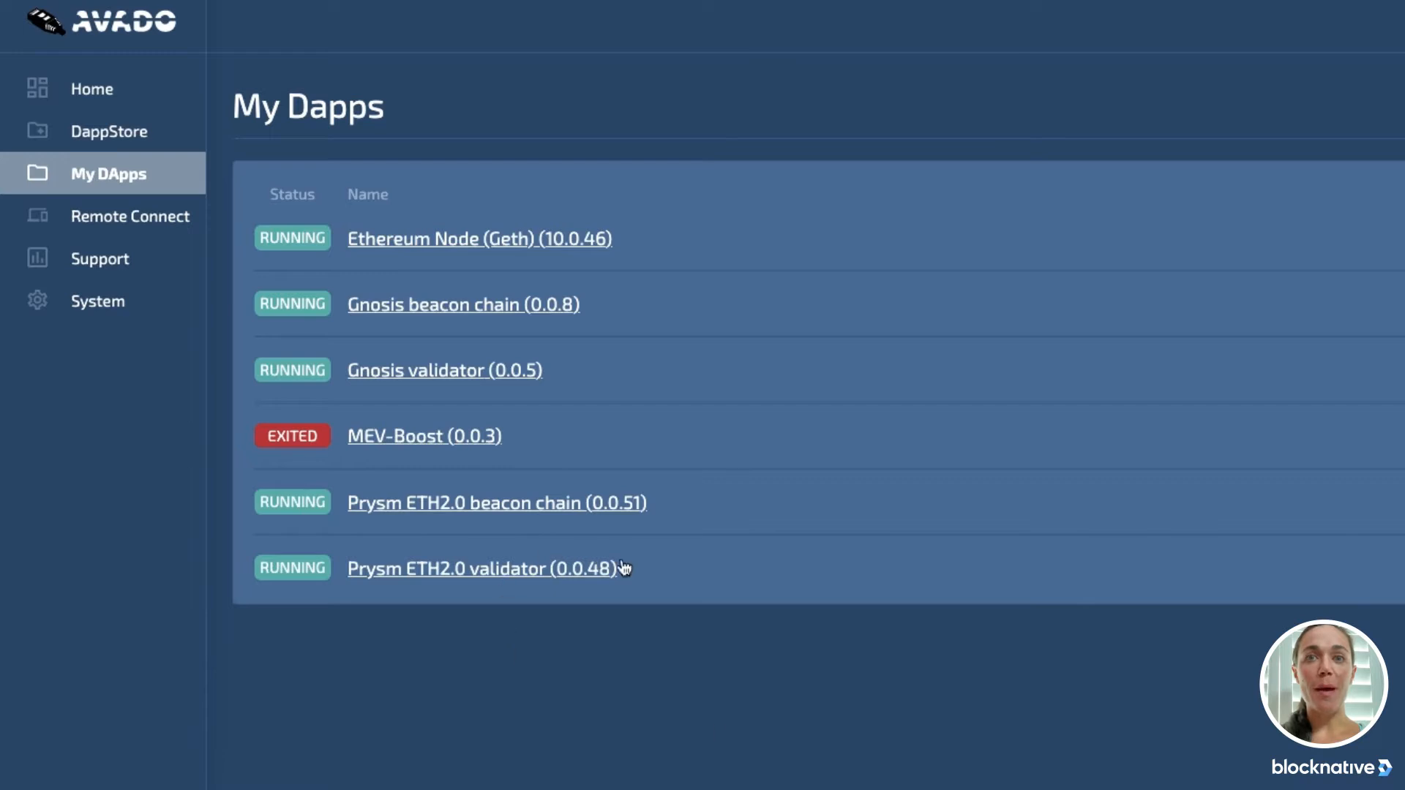
# Step: Go to the MEV-Boost (0.0.3) package page with its controls and environment variables
pyautogui.click(482, 568)
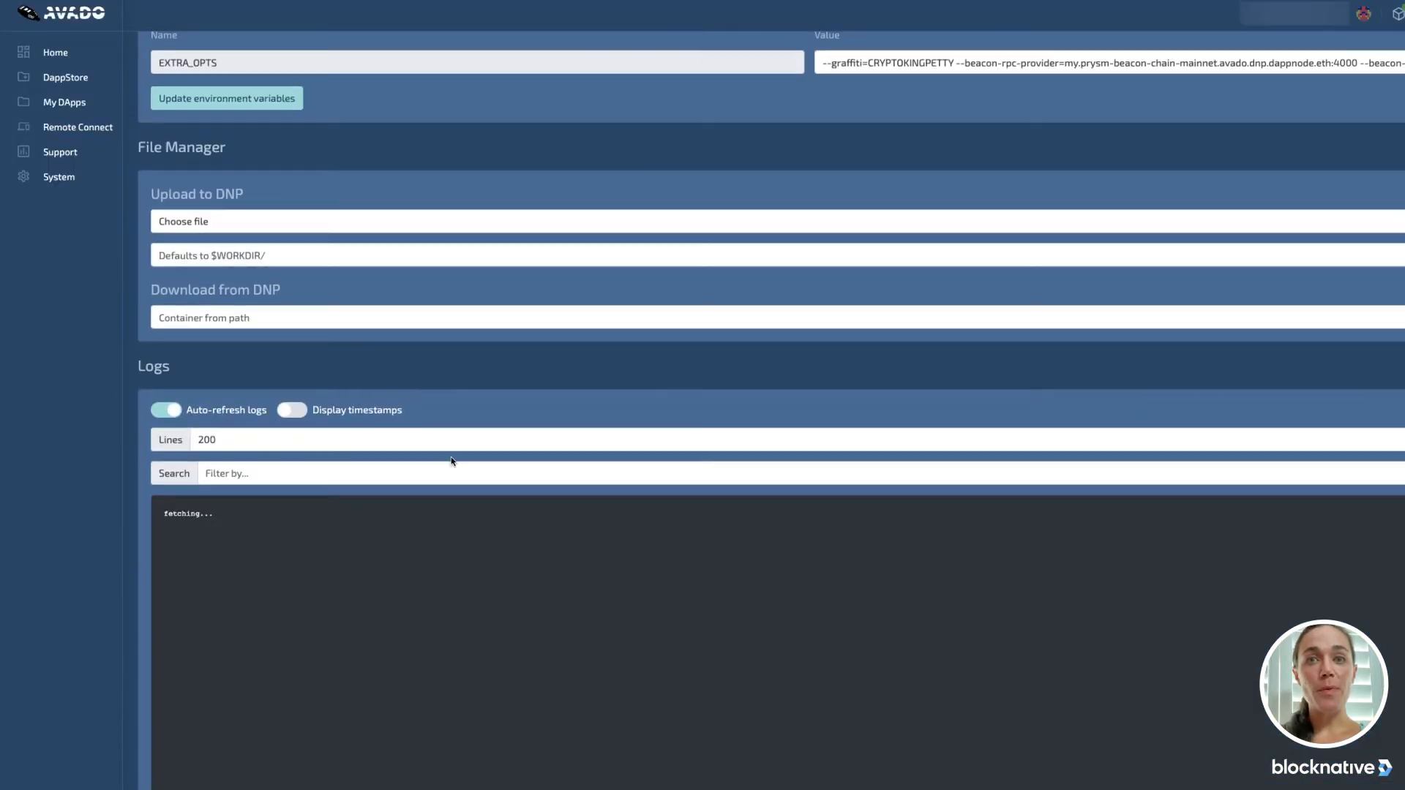
pyautogui.write('10')
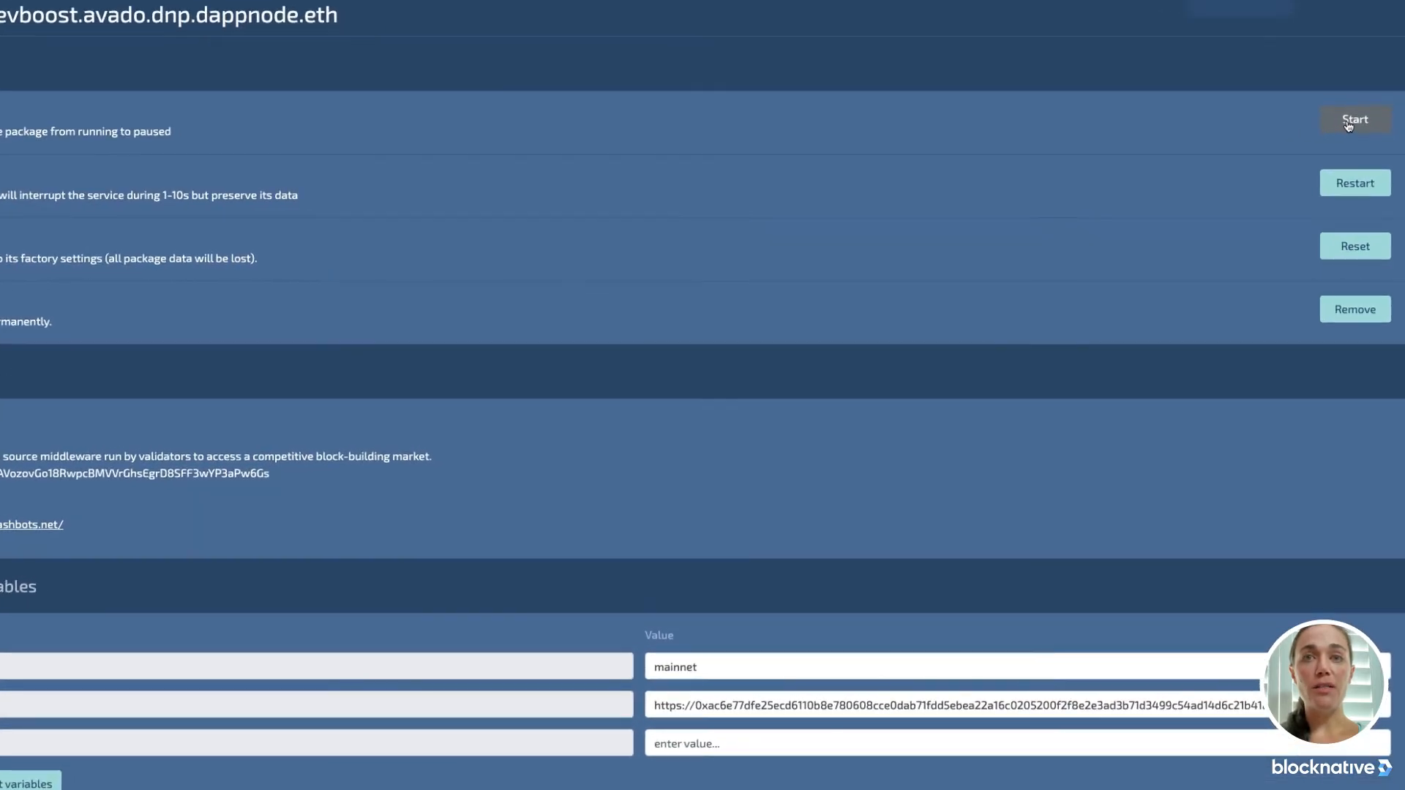
# Step: Start MEV-Boost so its status turns to running, with mainnet and a relay URL set
pyautogui.click(1354, 118)
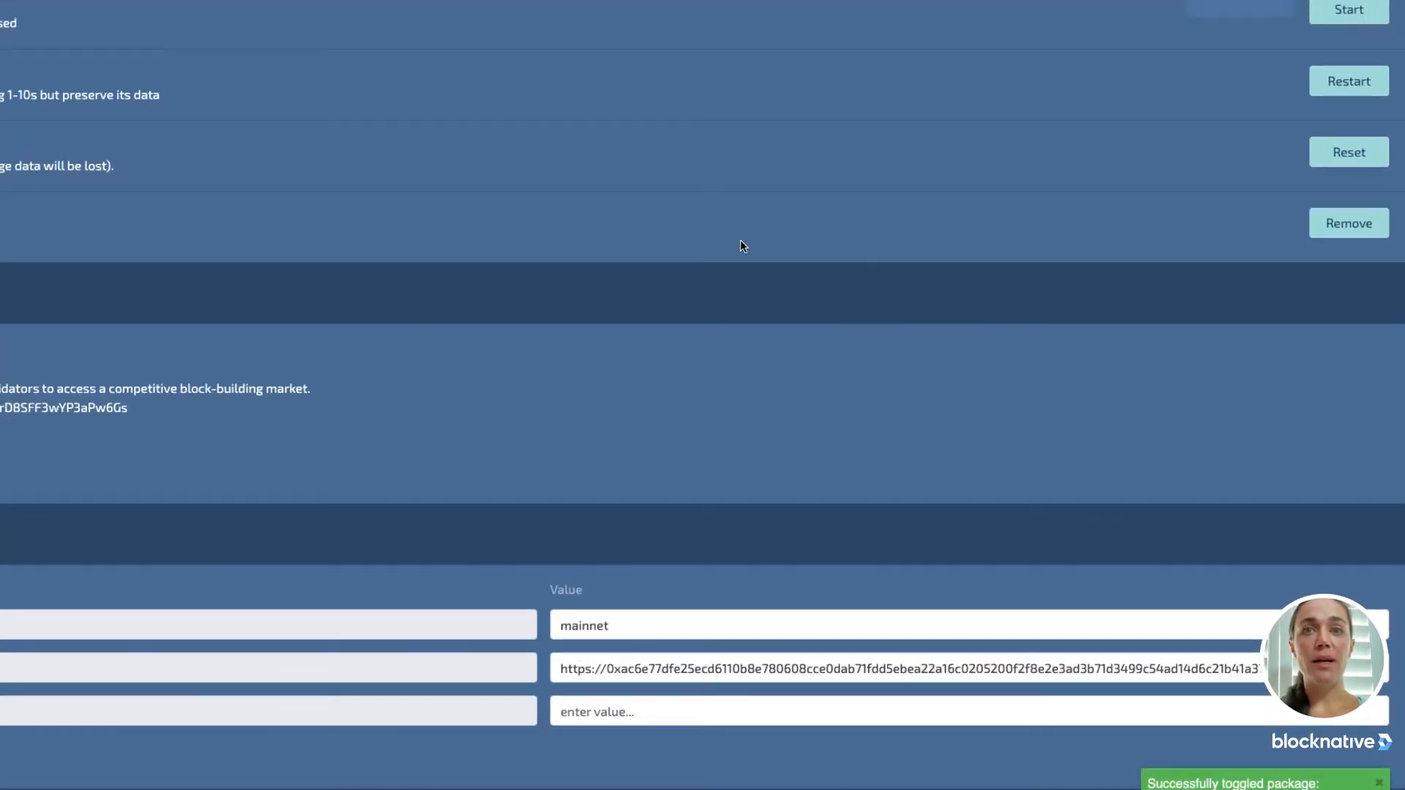
pyautogui.scroll(-3)
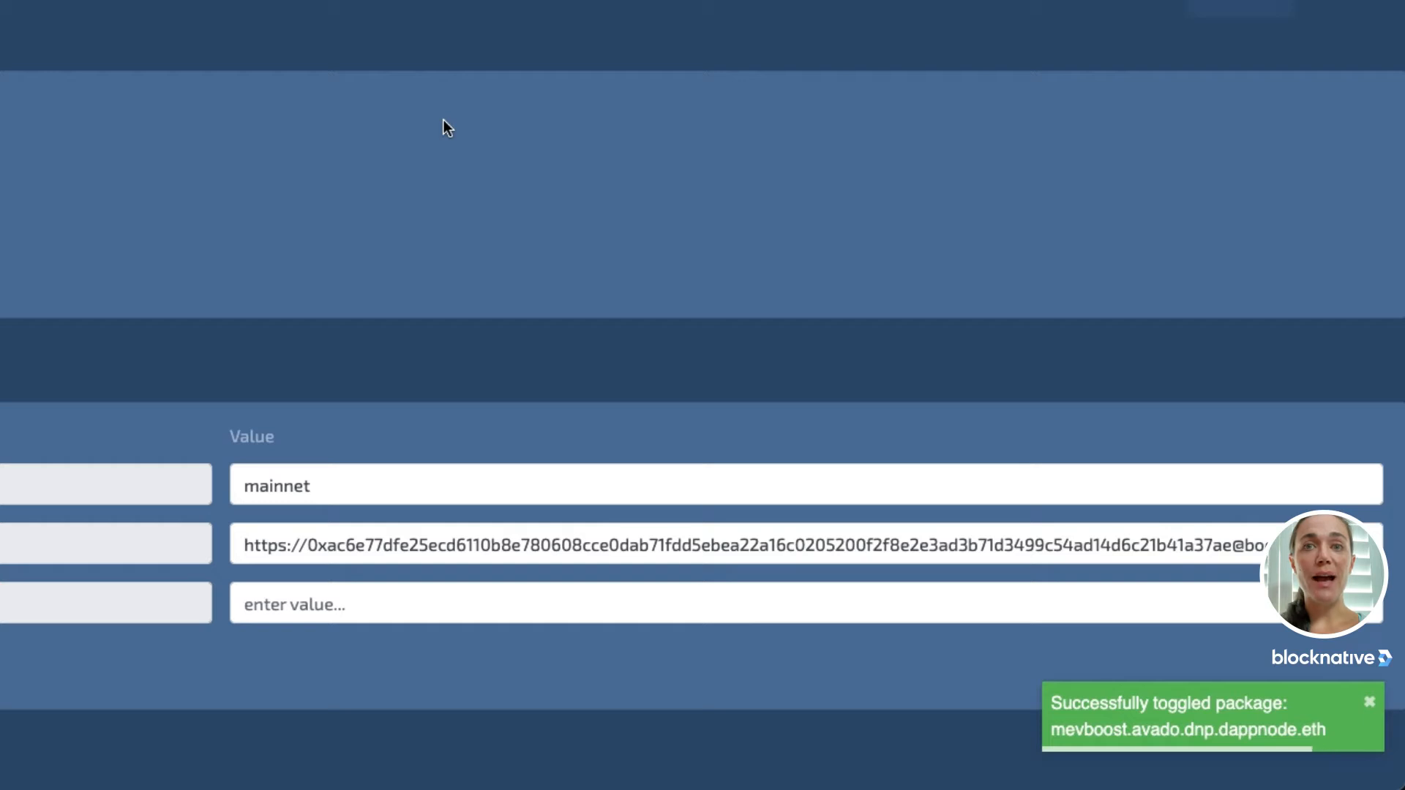
pyautogui.scroll(-3)
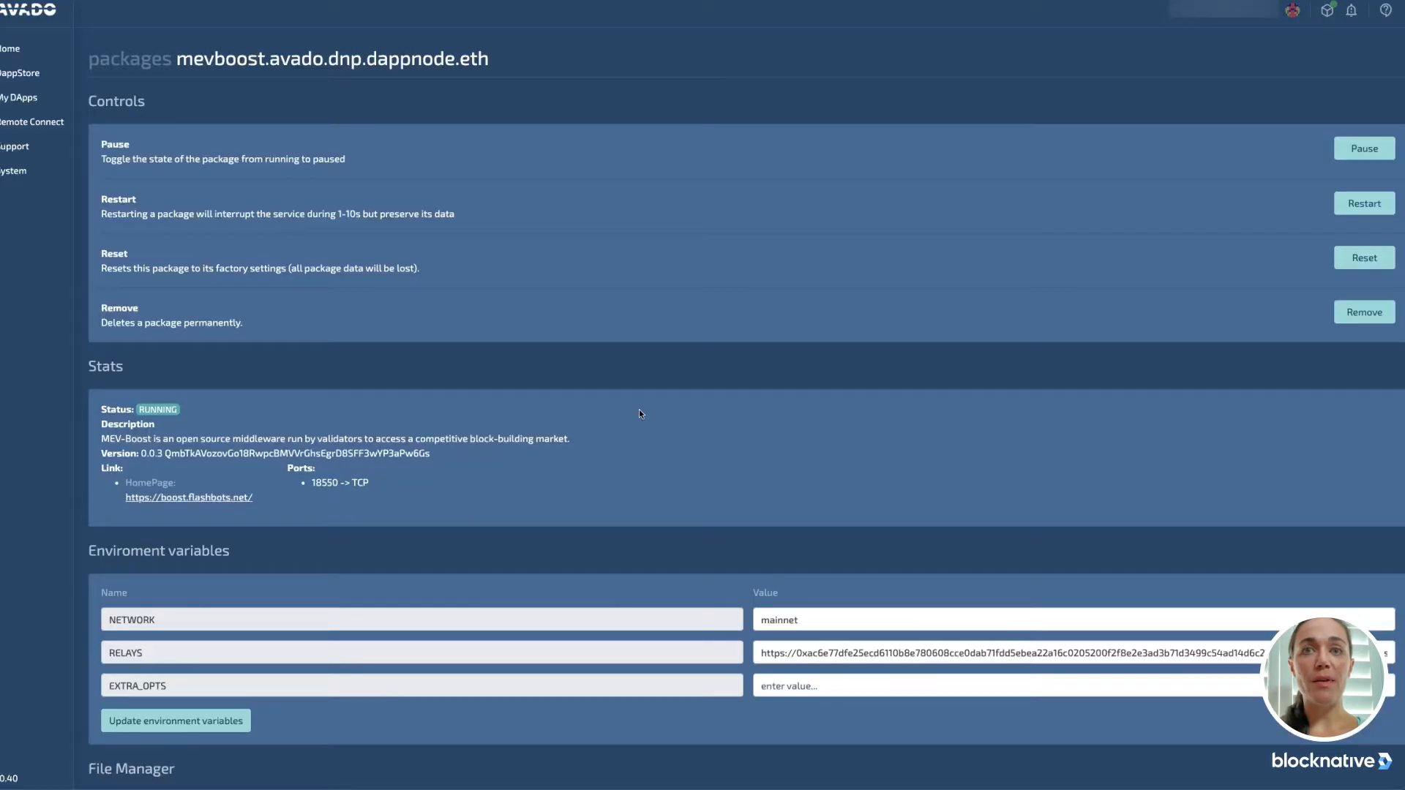
# Step: Set RELAYS to the Blocknative URL ending in builder-relay-mainnet.blocknative.com
pyautogui.click(1364, 202)
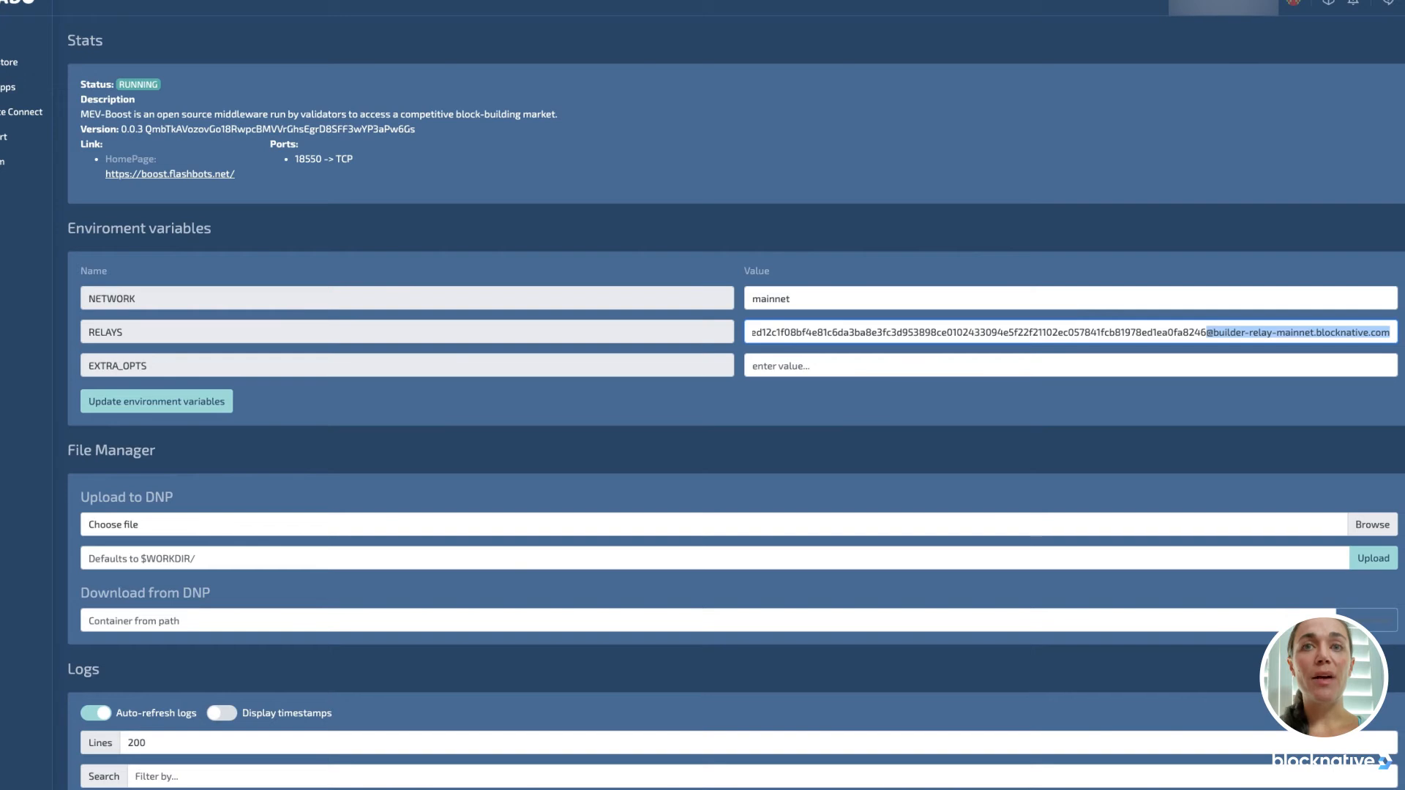
# Step: Update the environment variables, restarting MEV-Boost with logs checking the Blocknative relay
pyautogui.click(156, 401)
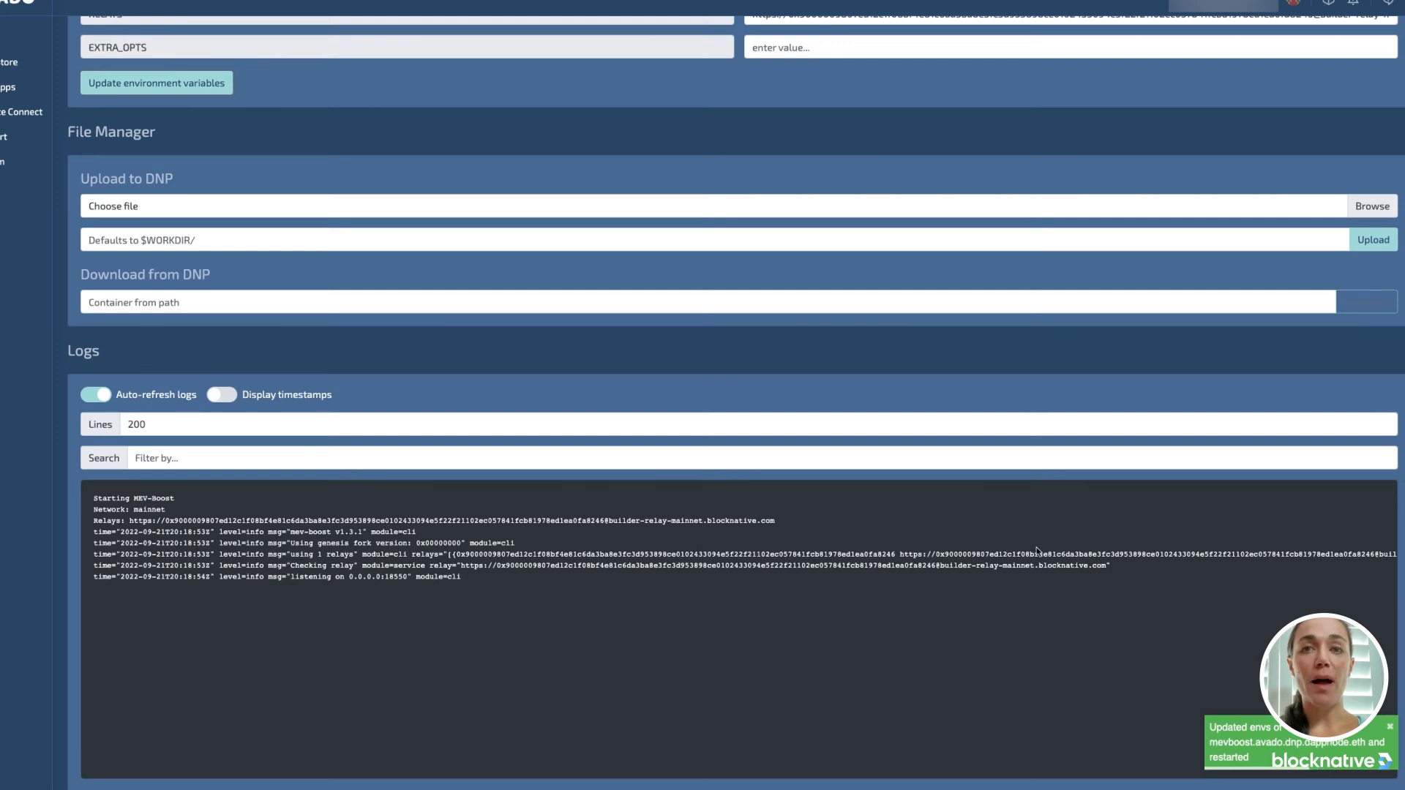
pyautogui.moveTo(1113, 569)
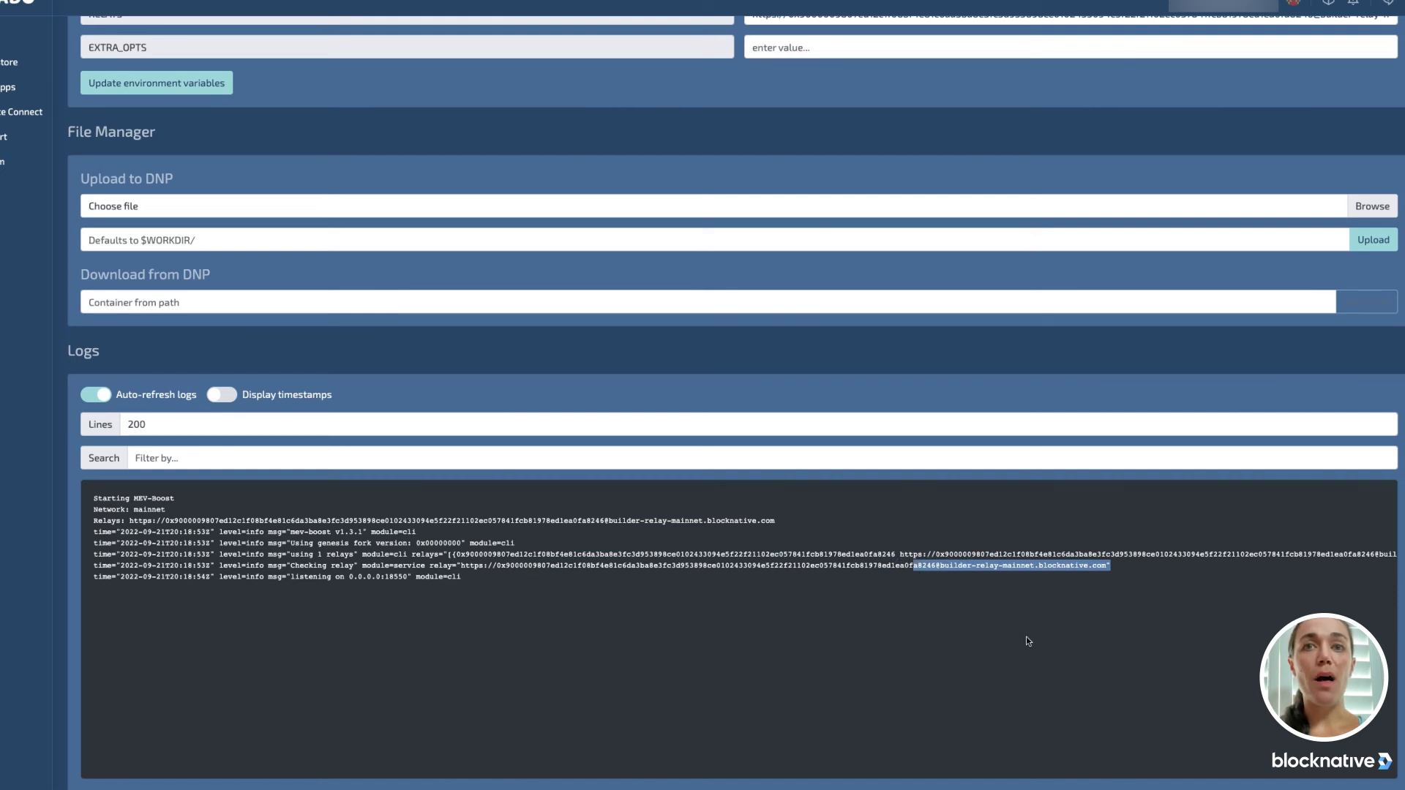
pyautogui.moveTo(465, 598)
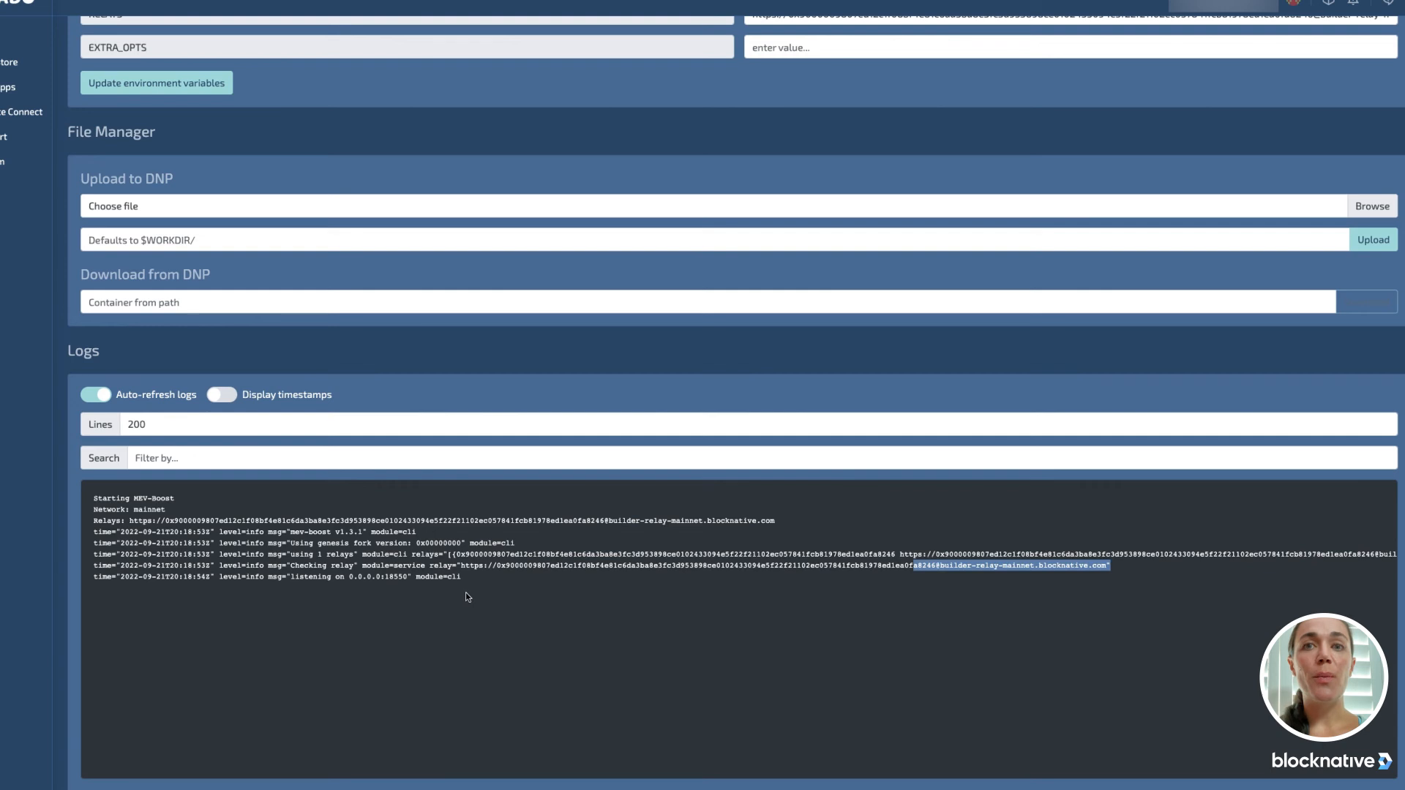